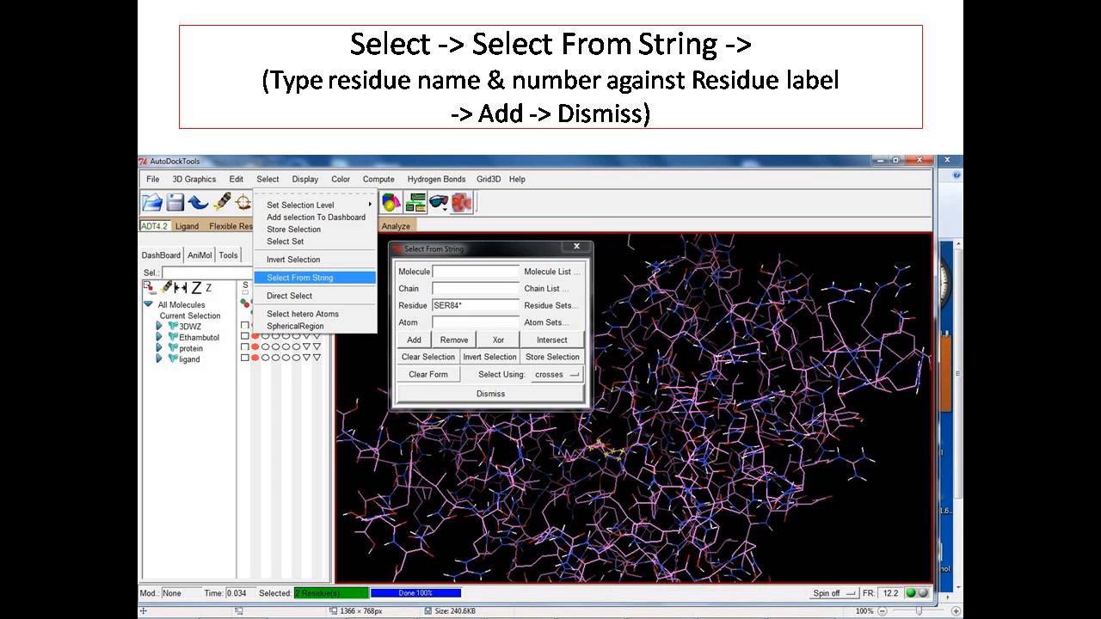
Add residue SER84* to the current selection via Select From String
click(293, 227)
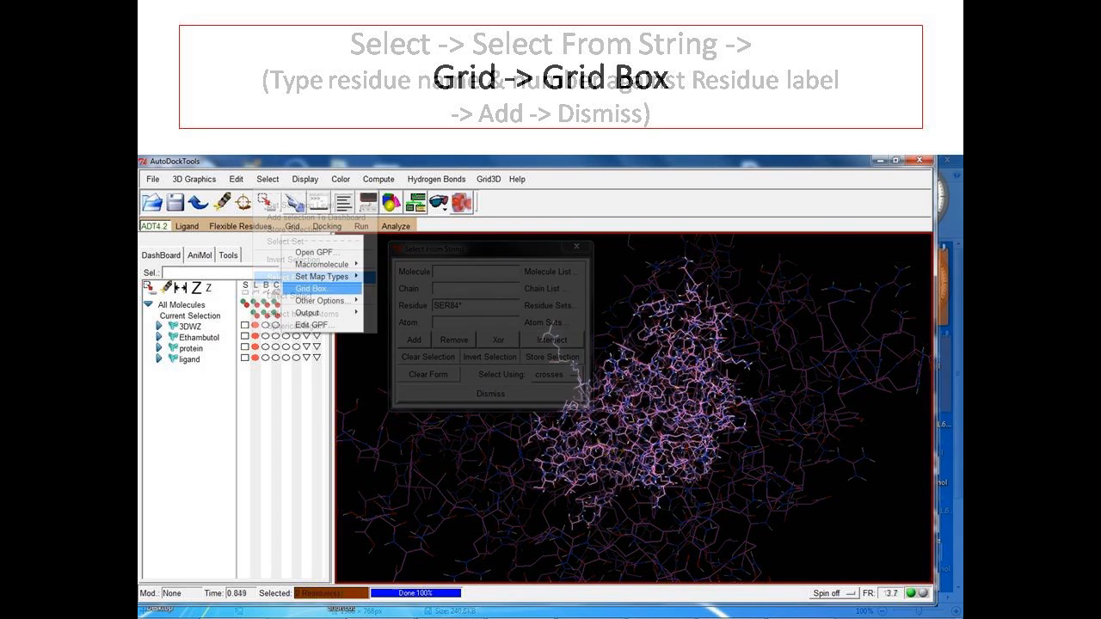
Adjust the grid box dimensions and centre around the protein
click(489, 392)
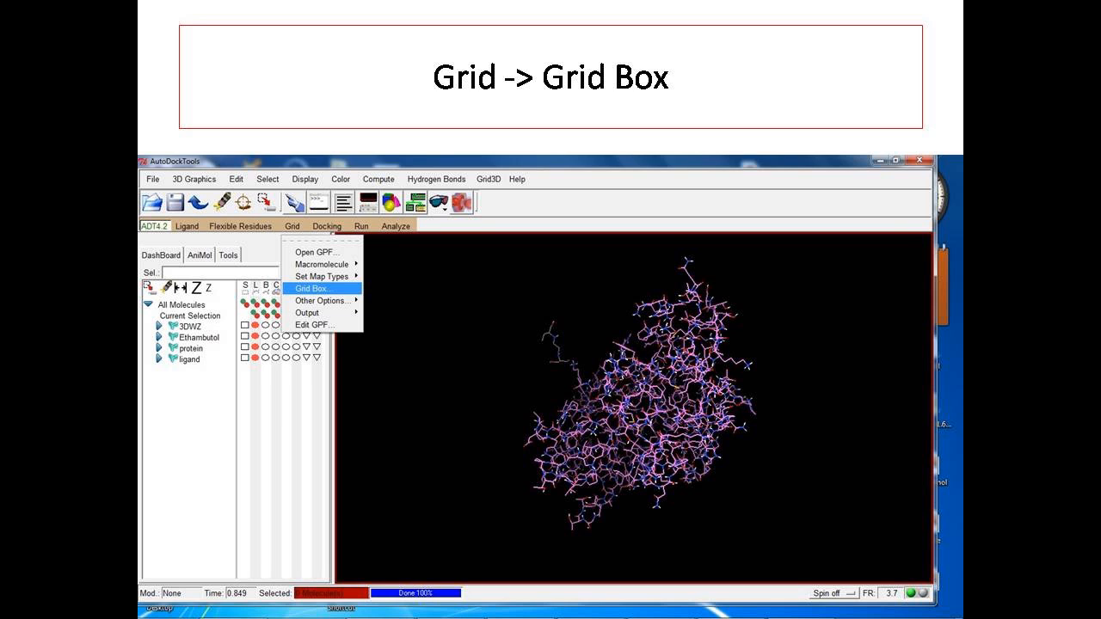
click(310, 289)
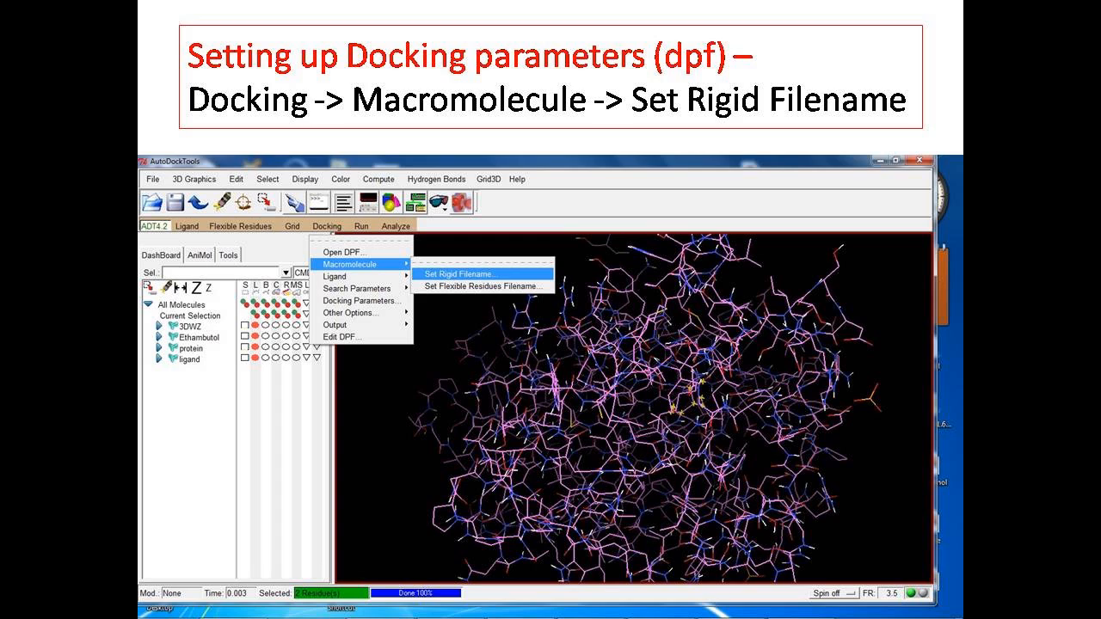
Set protein.pdbqt as the rigid macromolecule filename for docking
click(462, 274)
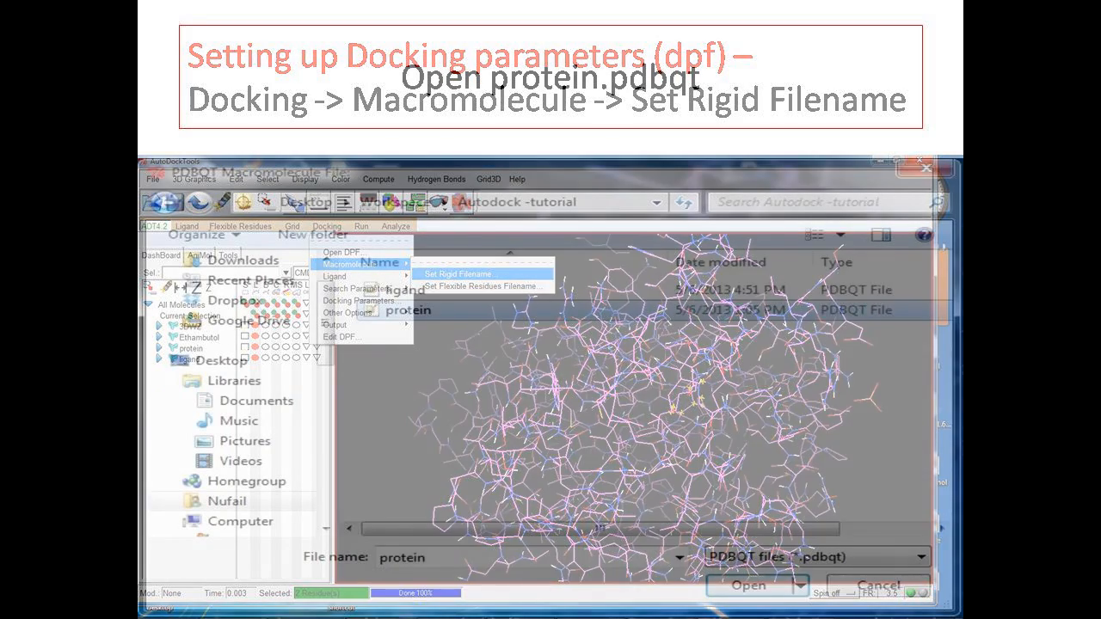
click(461, 274)
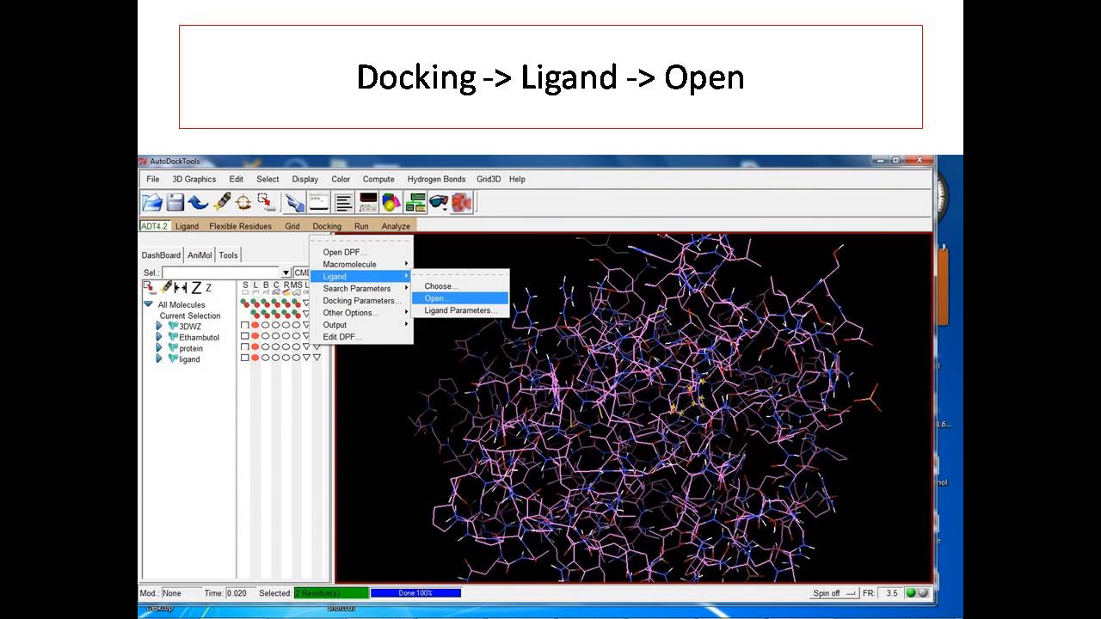
Load the ligand file for docking and accept its torsion parameters
click(435, 298)
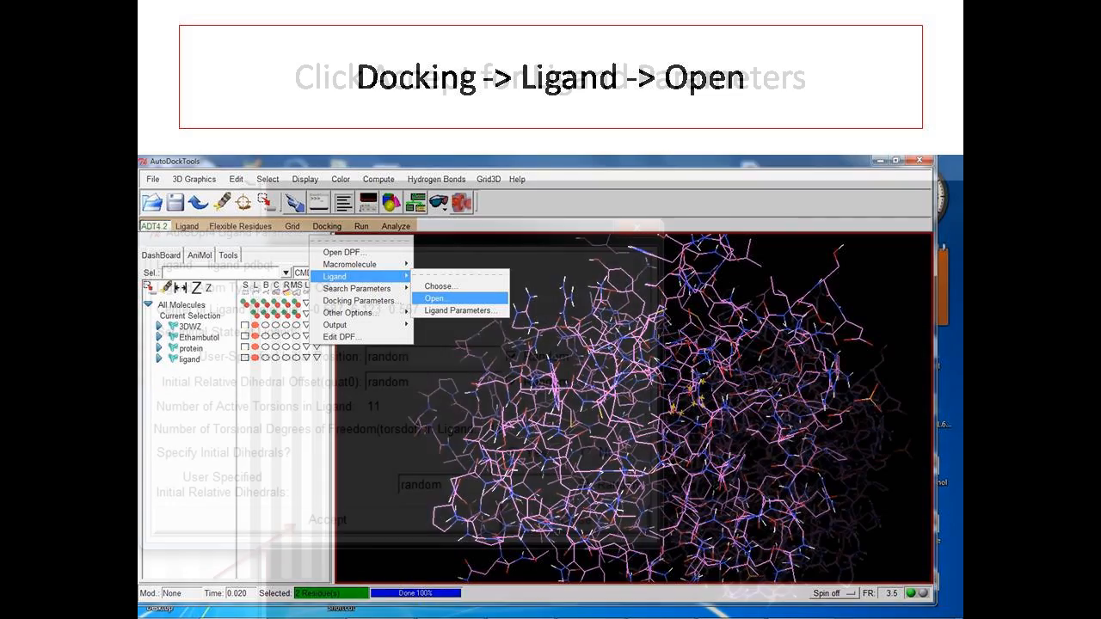
click(459, 310)
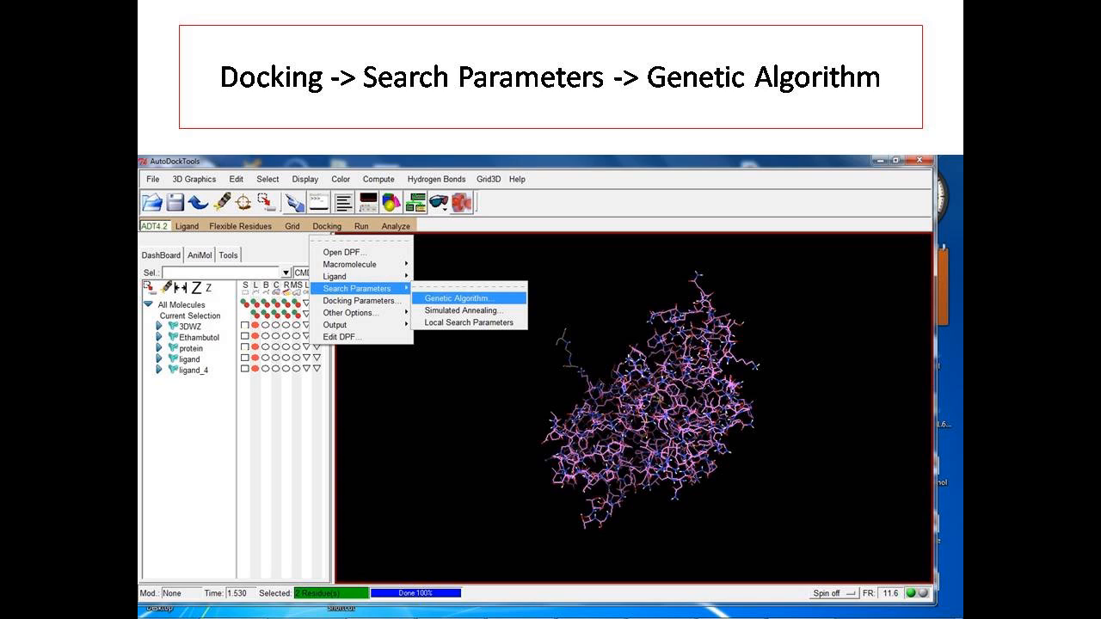
Set the GA search to 10 runs, population 150, 2,500,000 evaluations and accept
click(464, 298)
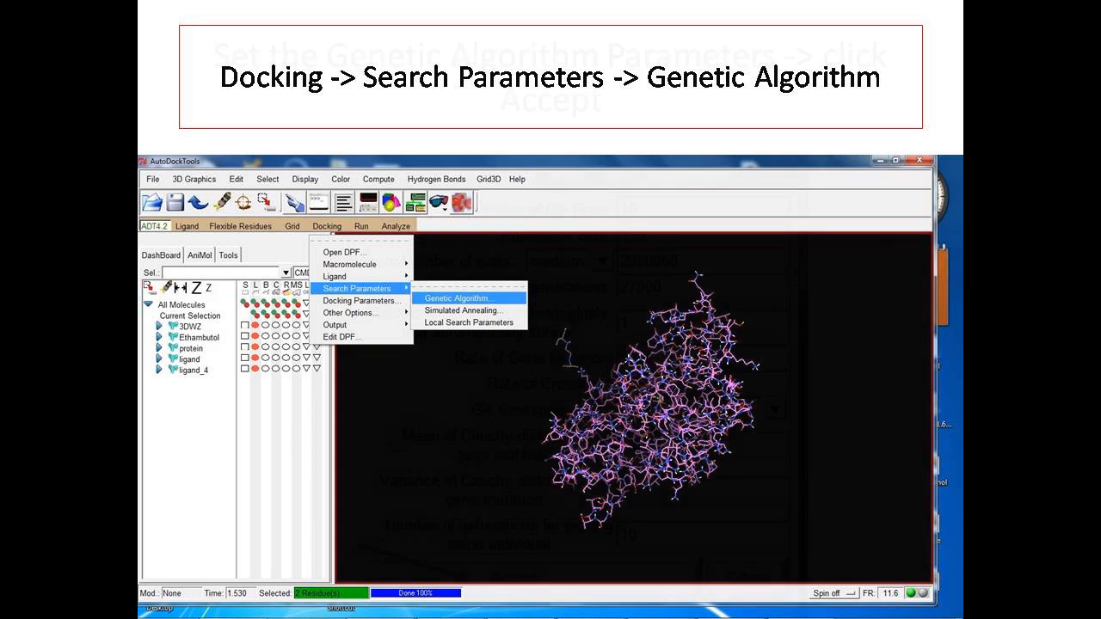
click(458, 298)
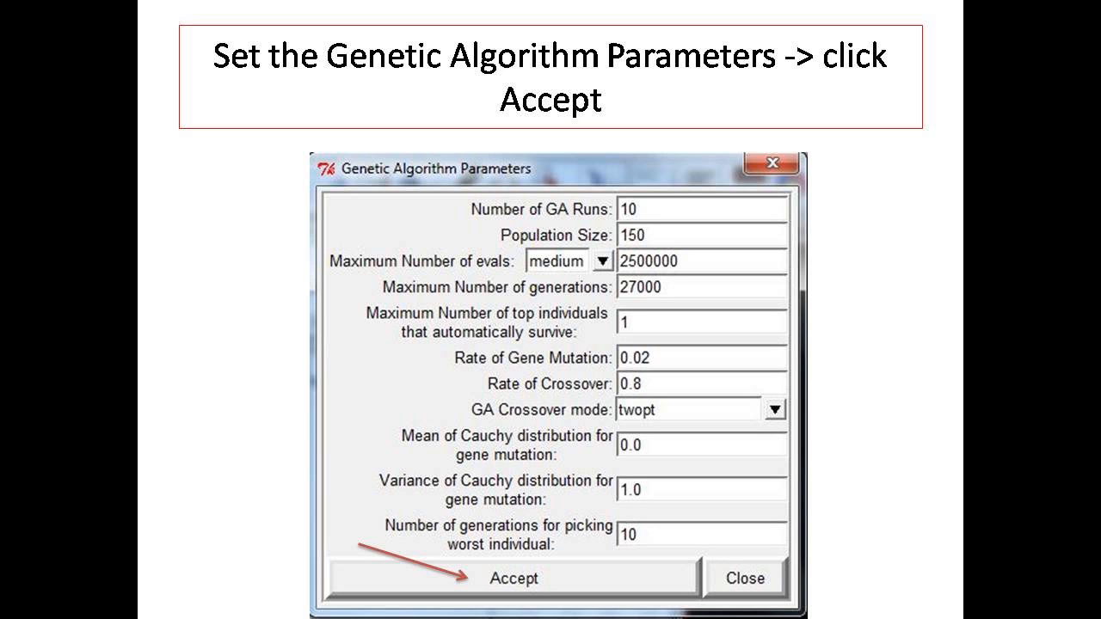
click(513, 579)
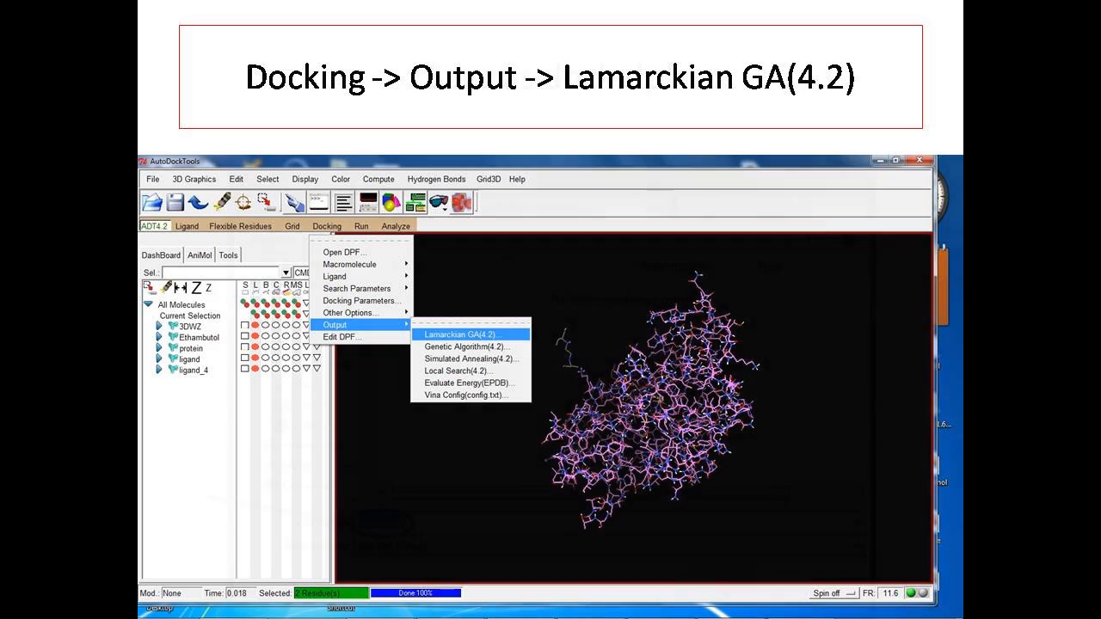
Export the Lamarckian GA(4.2) docking parameters as dock.dpf
click(461, 334)
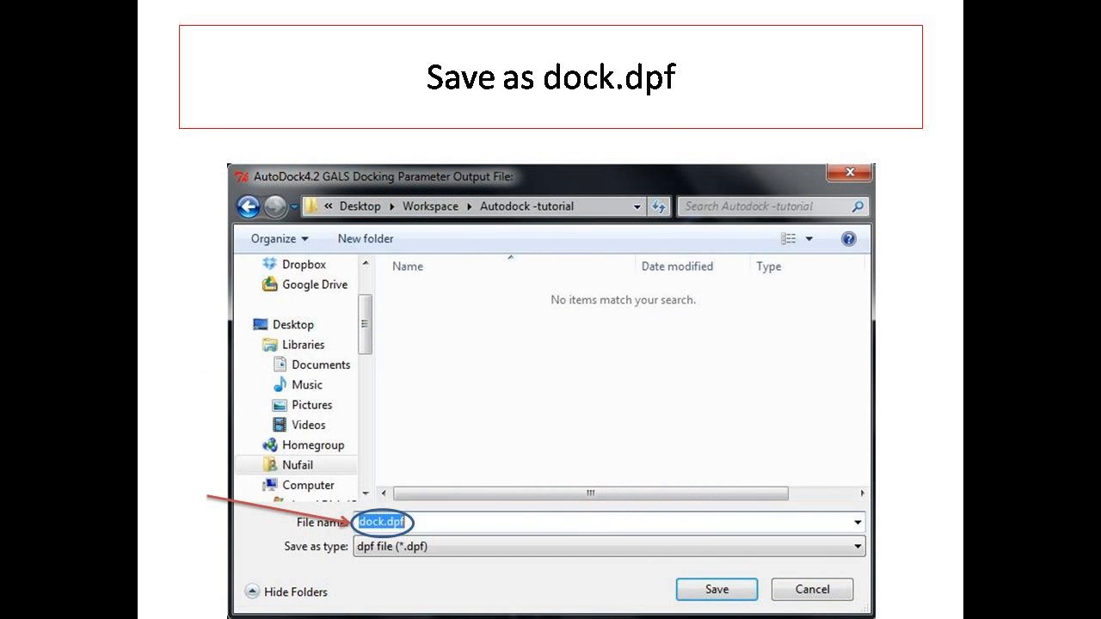